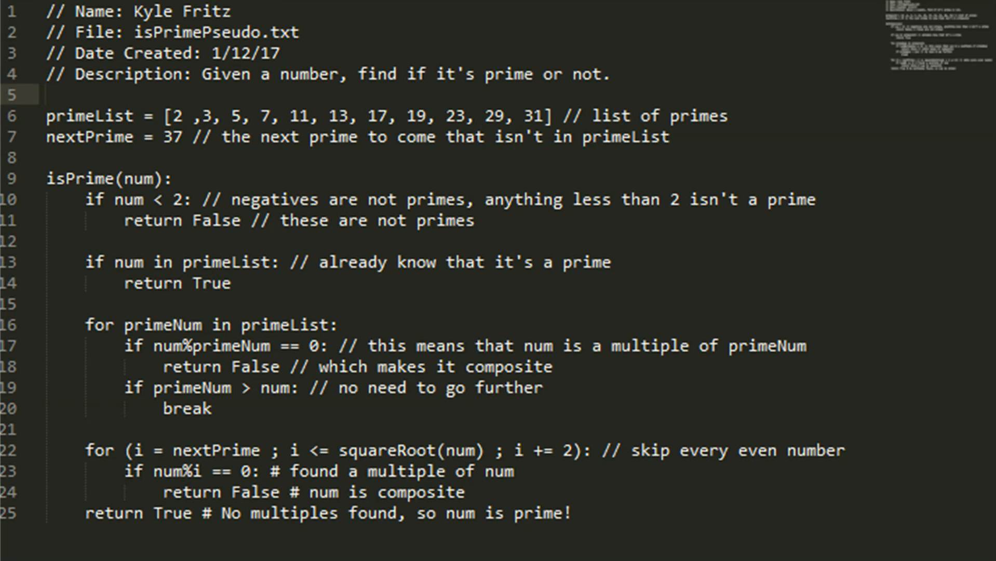
Explain the final odd-number loop, then show the terminal run reporting 5, 7, 37, 41 prime with timings.
{"action": "left_click", "coordinate": [49, 94]}
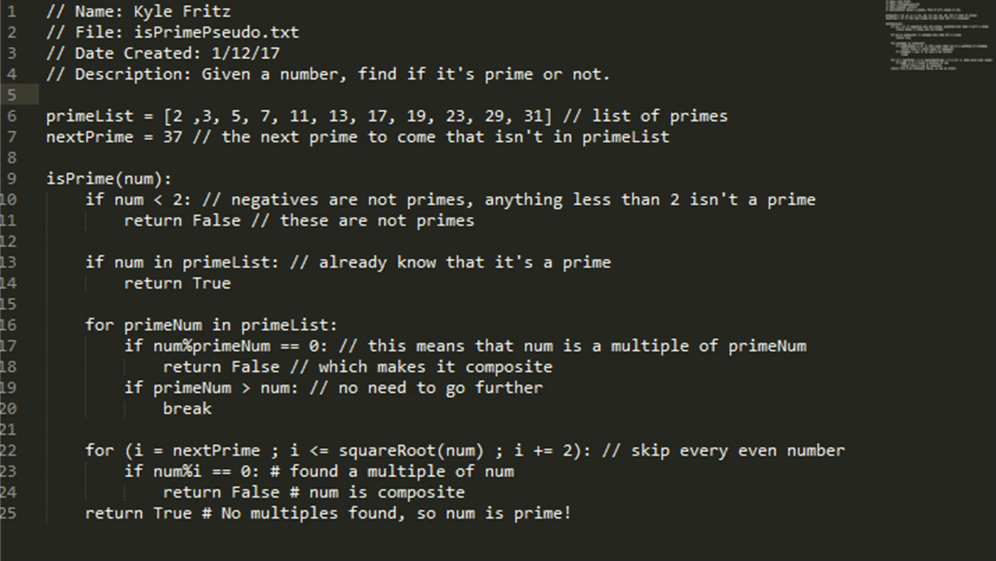
{"action": "left_click", "coordinate": [48, 94]}
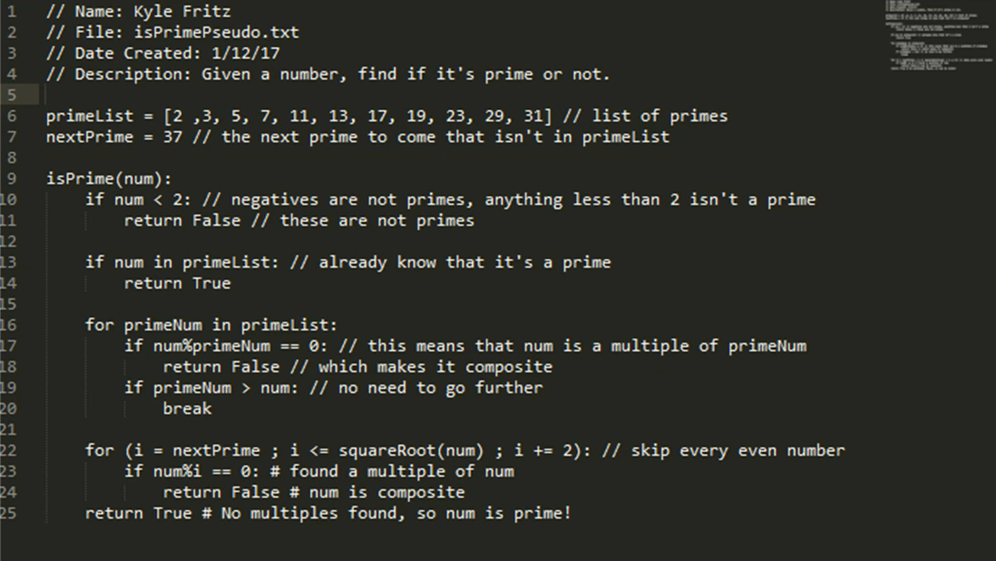
{"action": "left_click", "coordinate": [52, 94]}
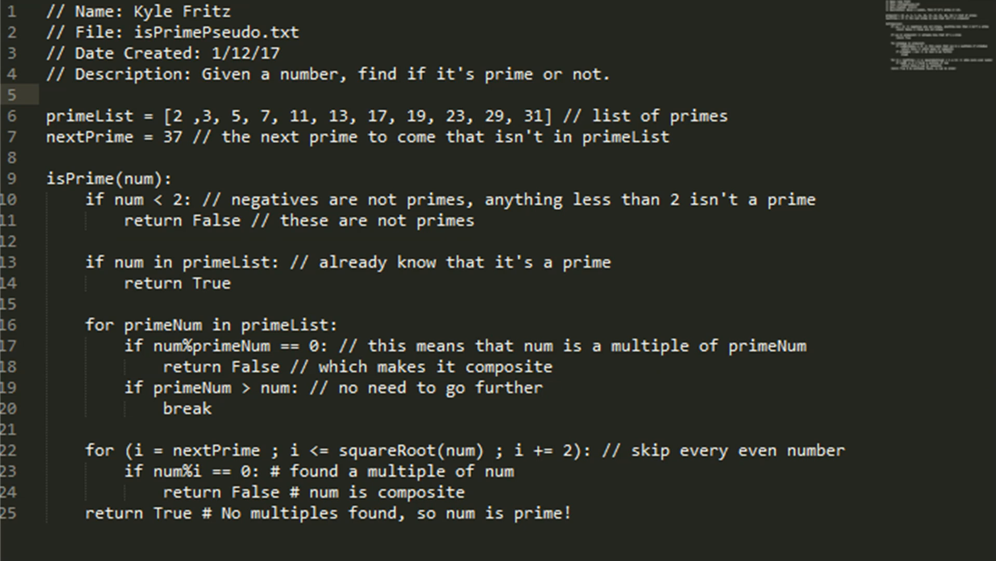
{"action": "left_click", "coordinate": [47, 94]}
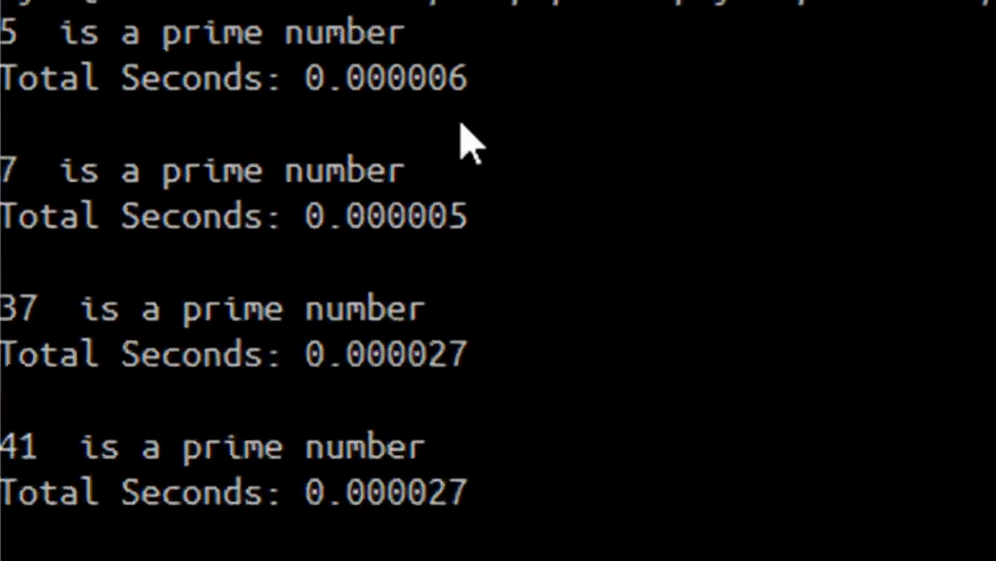
{"action": "mouse_move", "coordinate": [829, 274]}
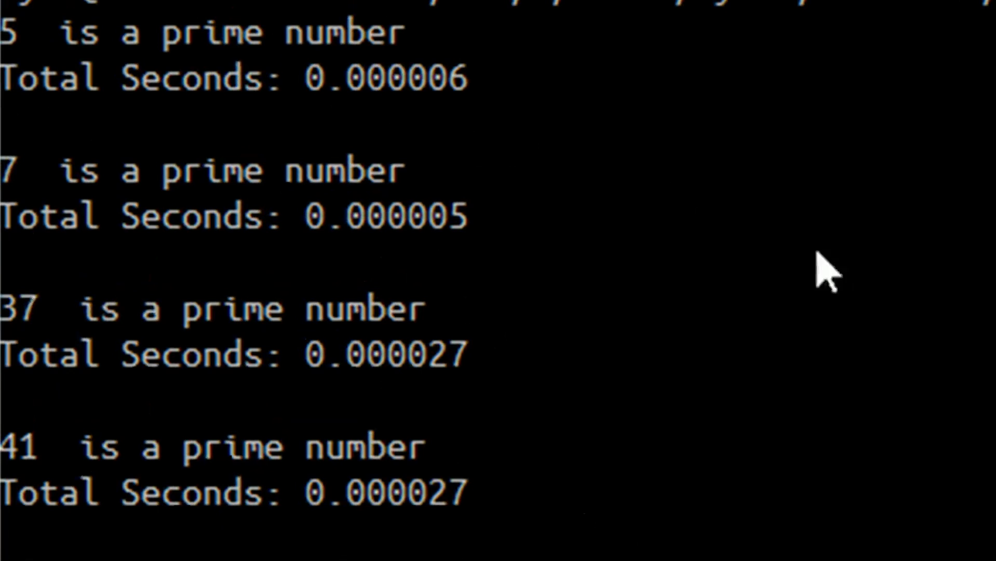
{"action": "mouse_move", "coordinate": [375, 63]}
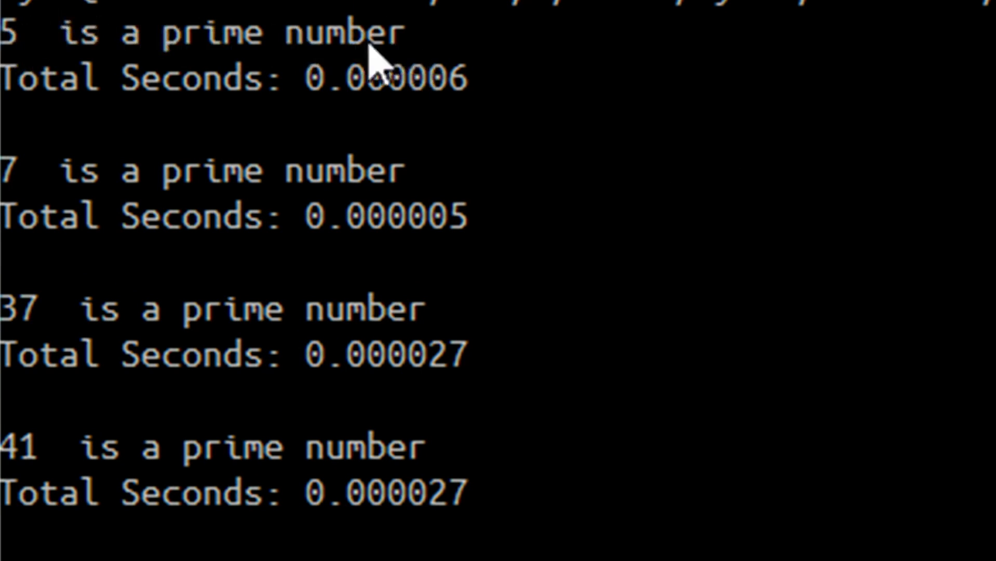
{"action": "mouse_move", "coordinate": [552, 339]}
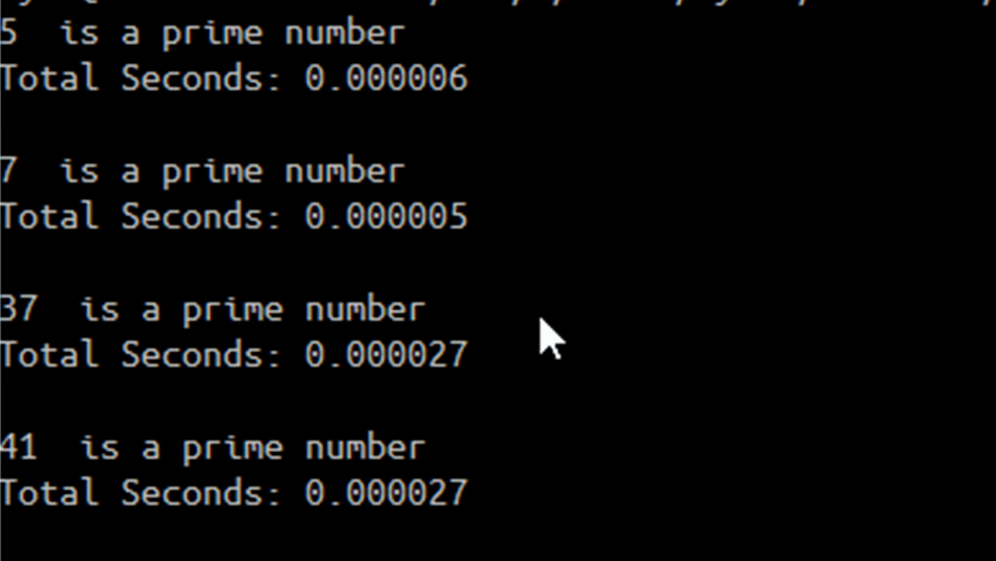
{"action": "mouse_move", "coordinate": [190, 369]}
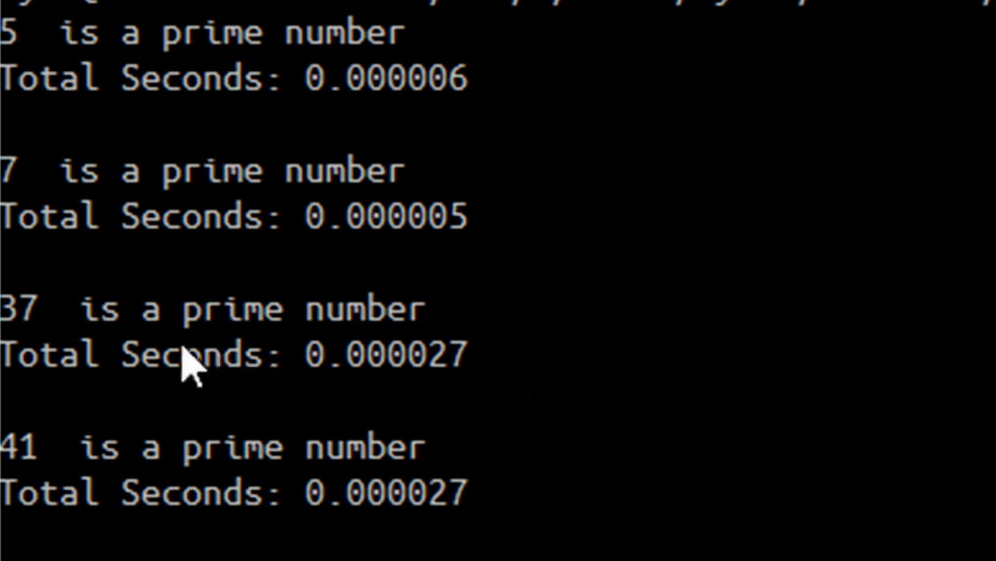